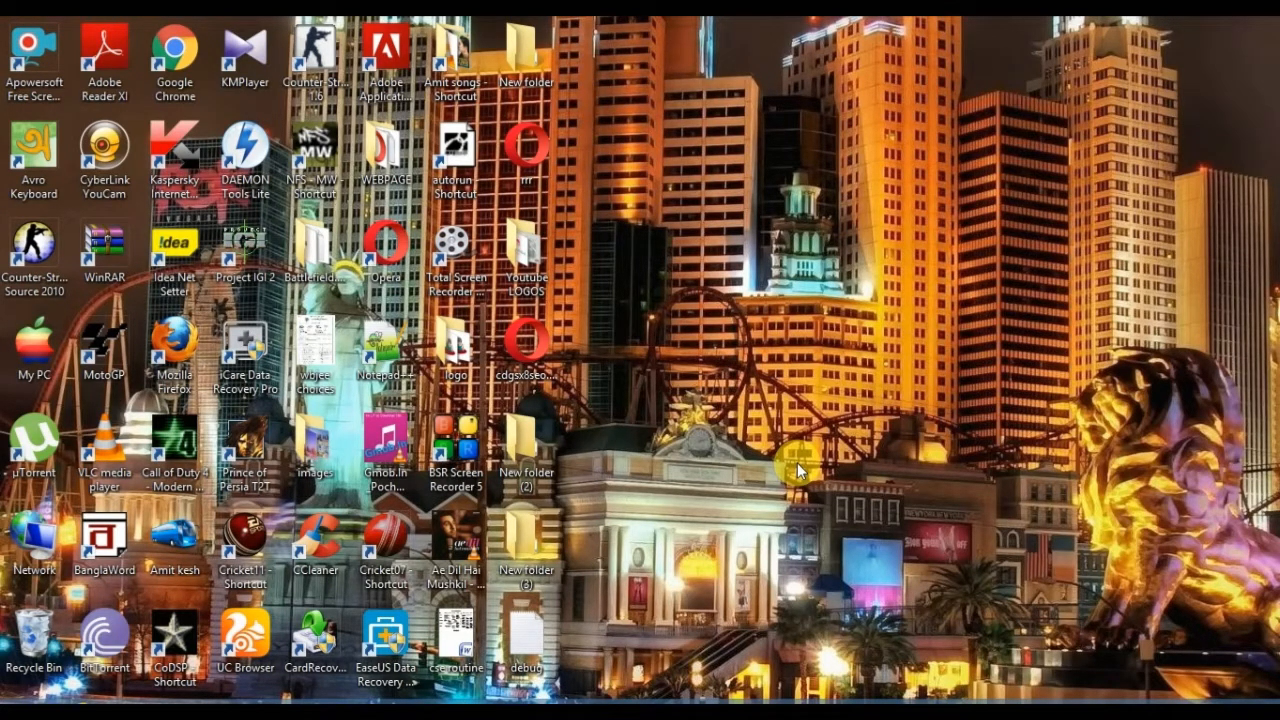
pyautogui.moveTo(755, 365)
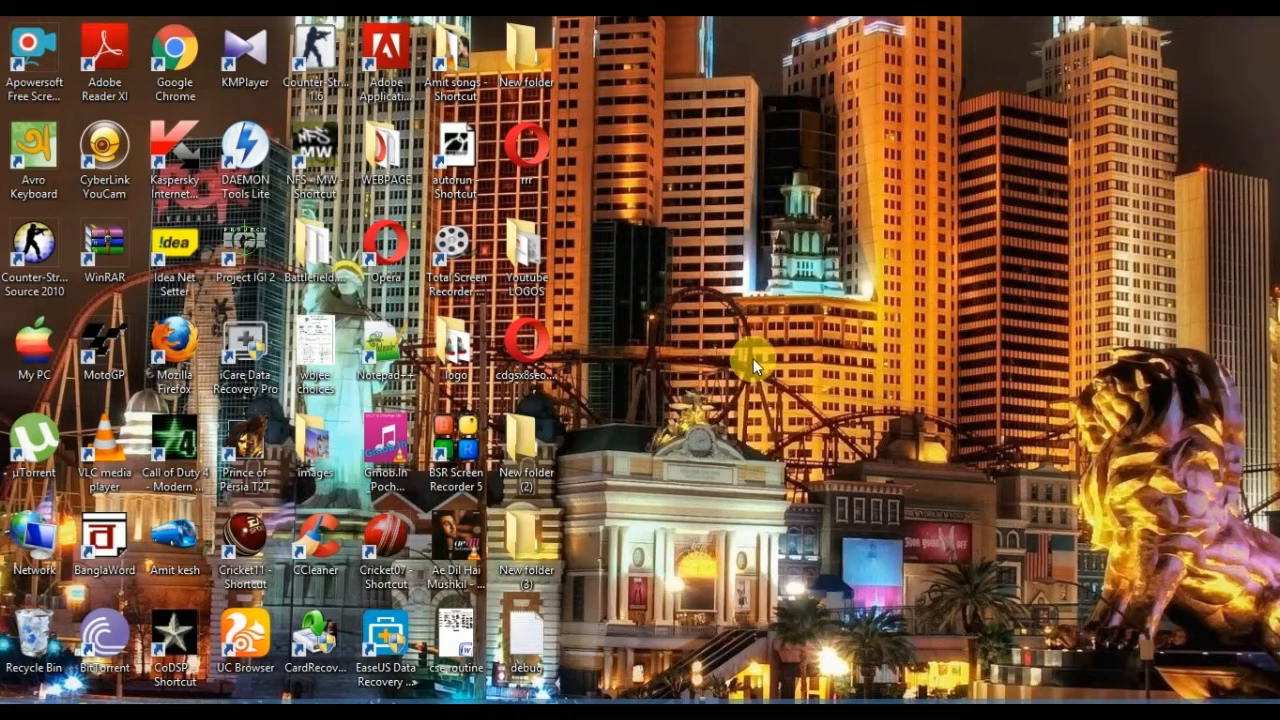
pyautogui.moveTo(745, 282)
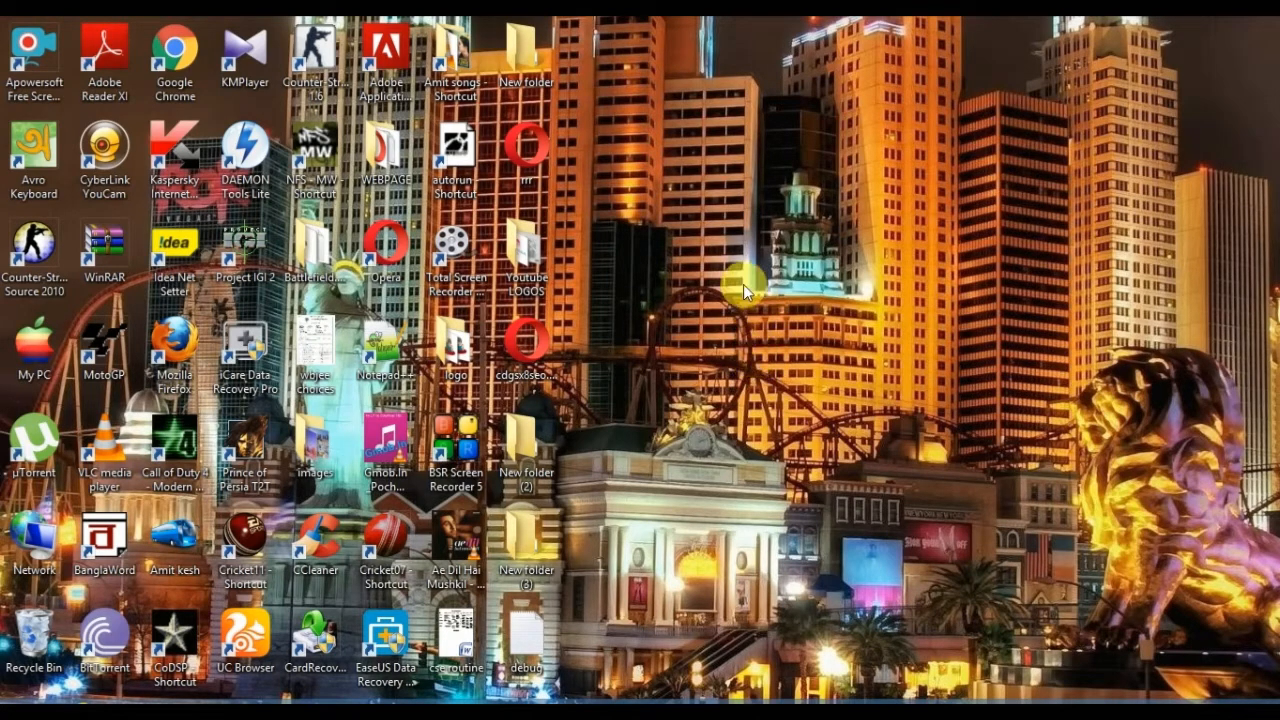
pyautogui.moveTo(655, 340)
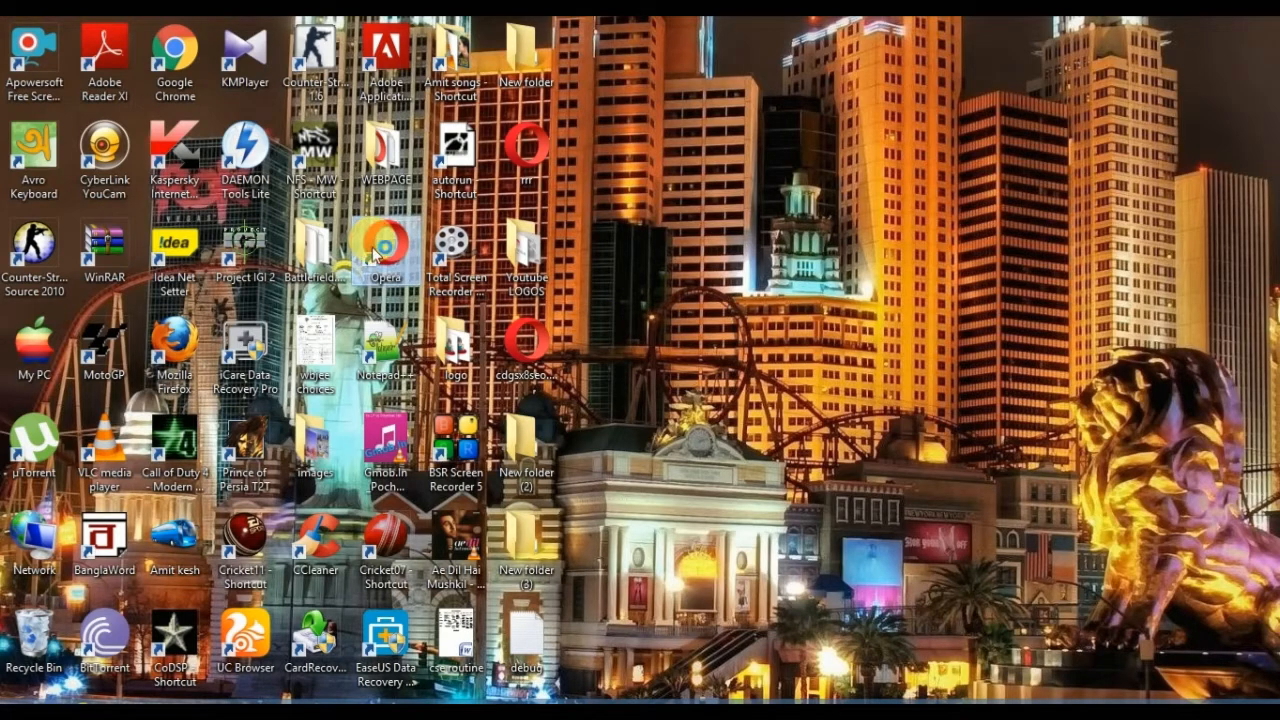
# Launch Opera, search Google for 'cars', and view the results page's HTML source with Ctrl+U
pyautogui.doubleClick(382, 245)
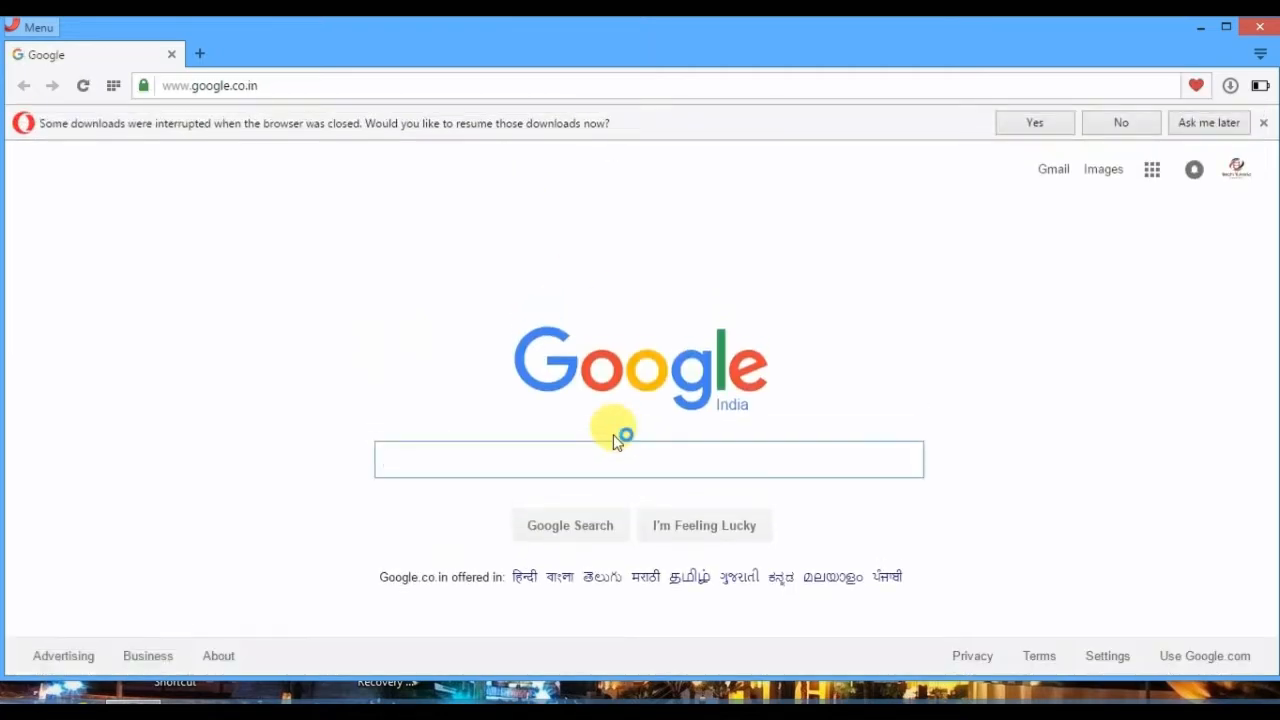
pyautogui.write('cars')
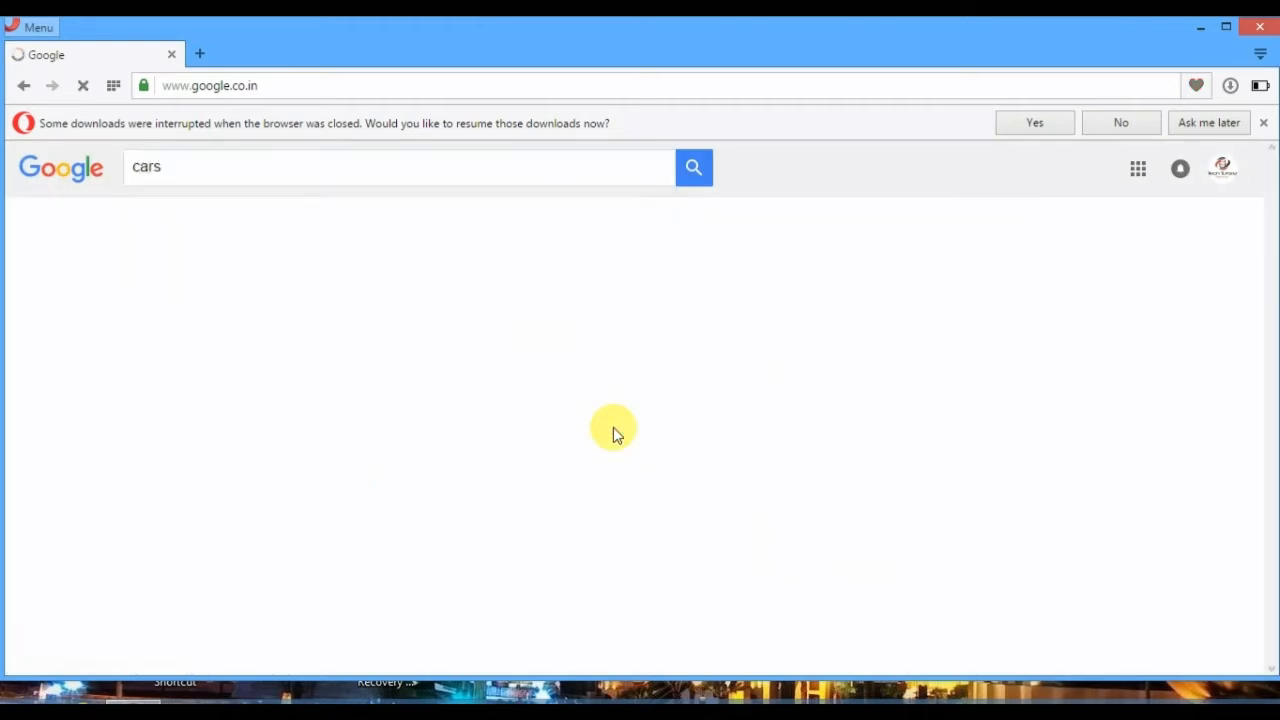
pyautogui.click(693, 167)
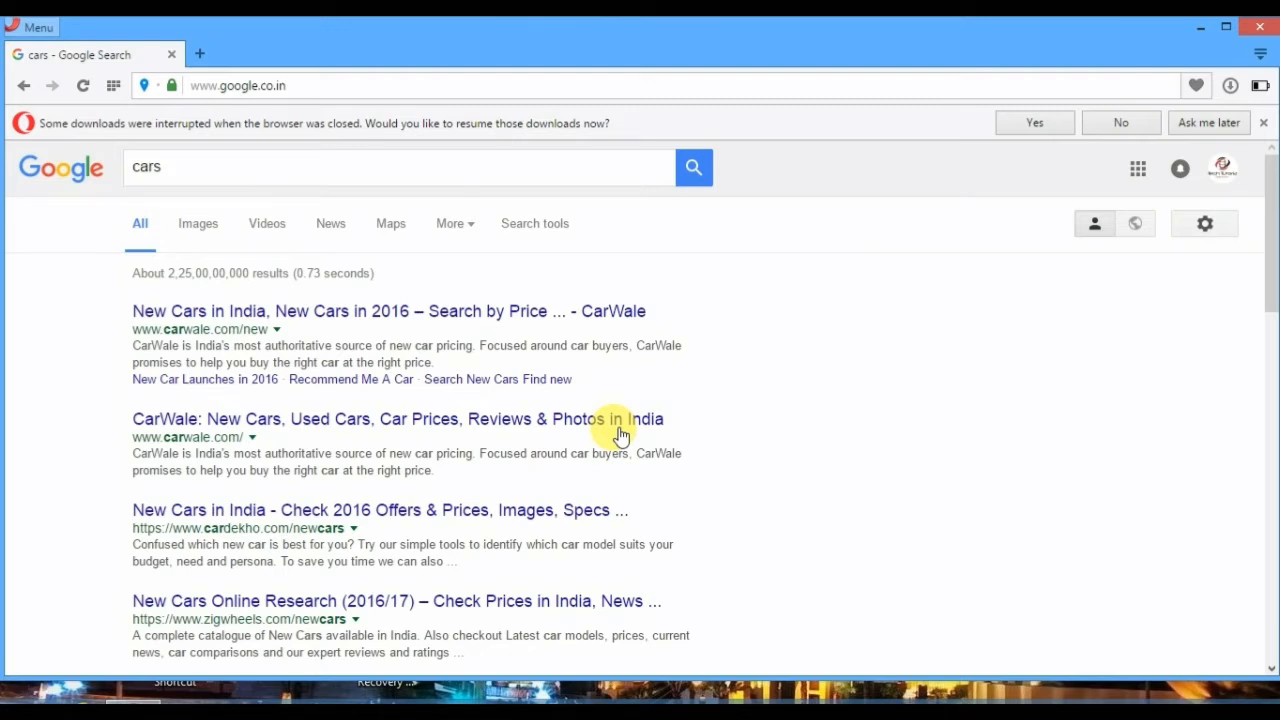
pyautogui.moveTo(987, 228)
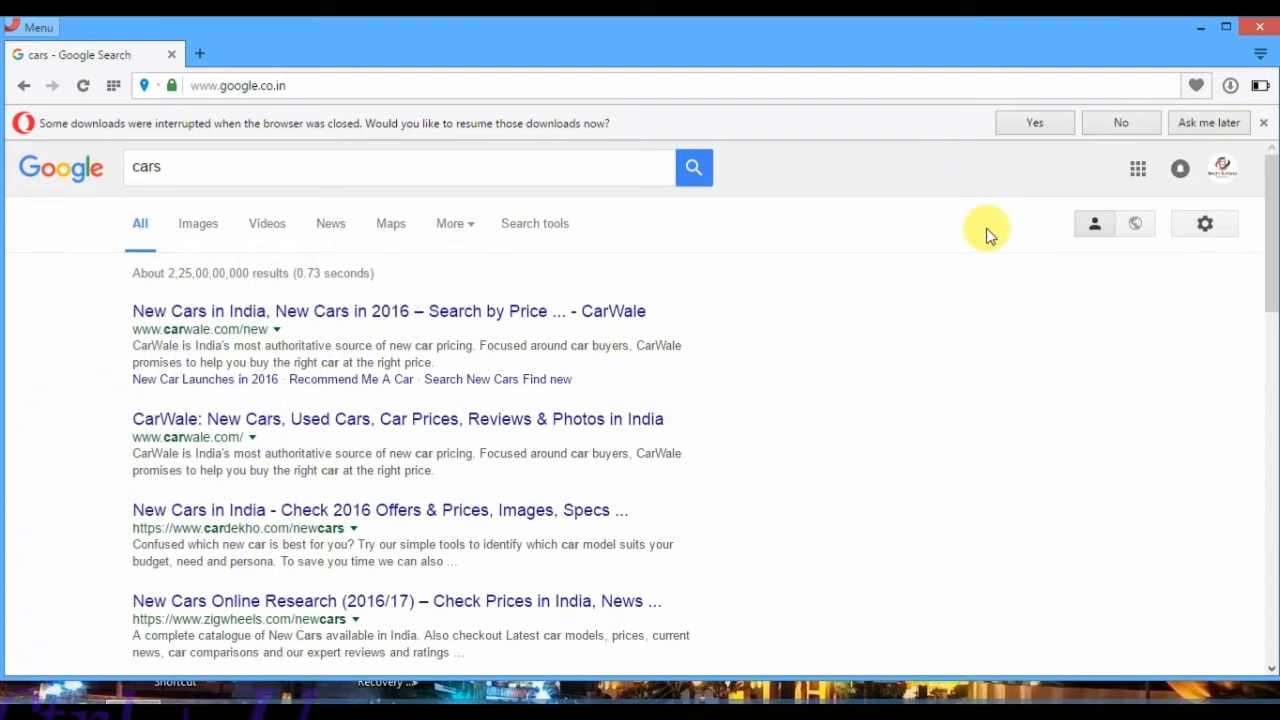
pyautogui.press('ctrl+u')
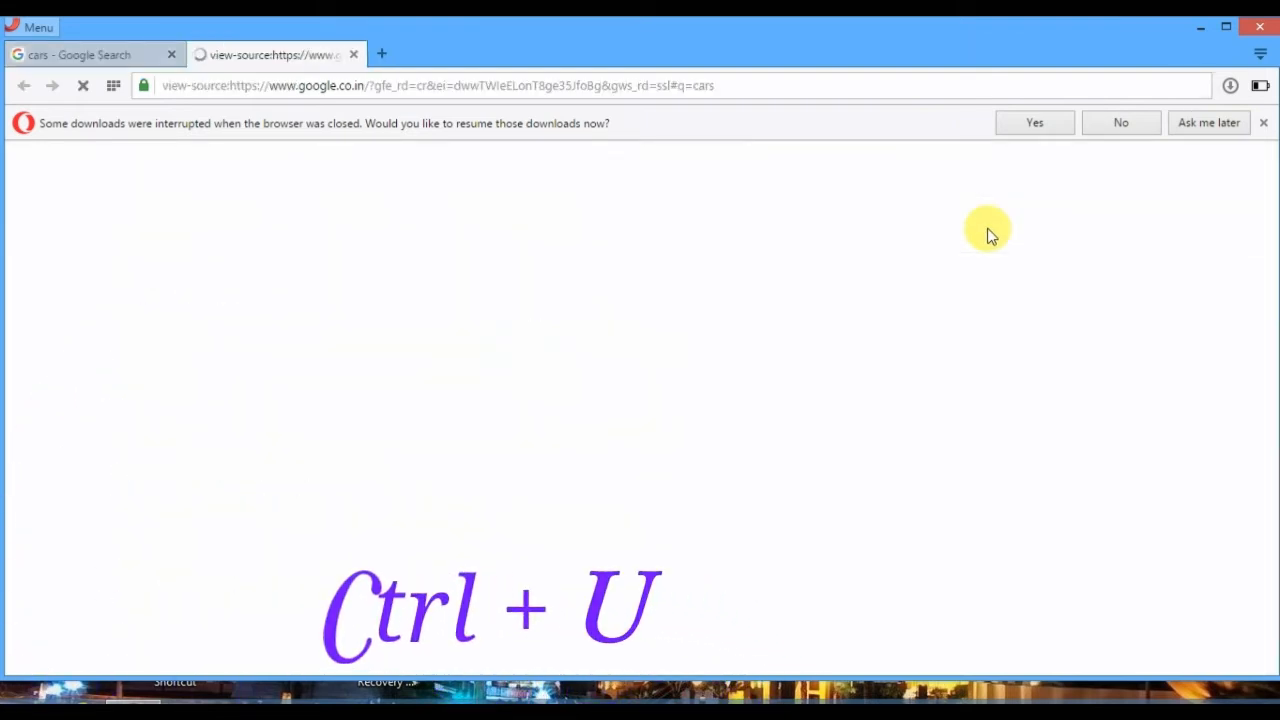